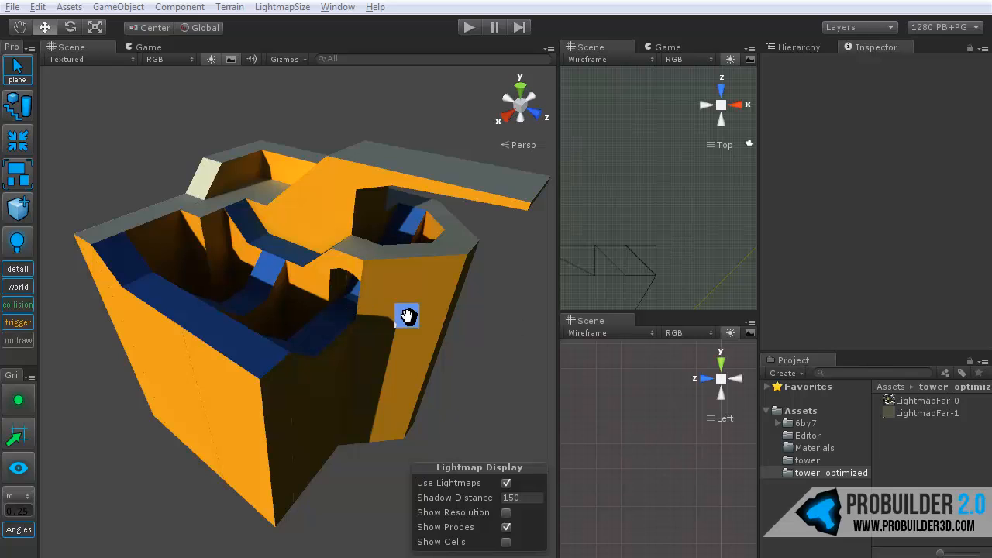
# - Zoom in on the tower's staircase and add a new cube to the scene
pyautogui.moveTo(407, 316); pyautogui.dragTo(329, 297)
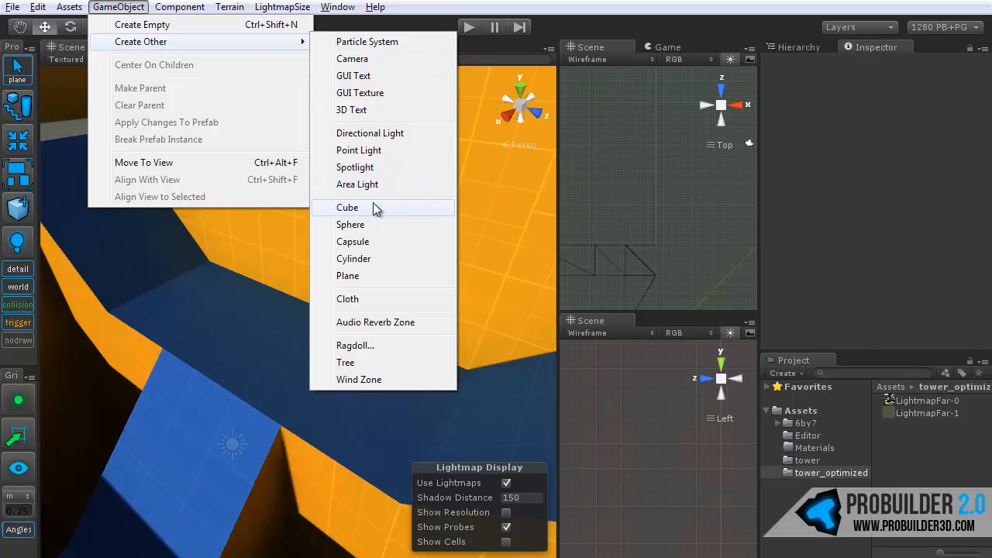
pyautogui.click(347, 207)
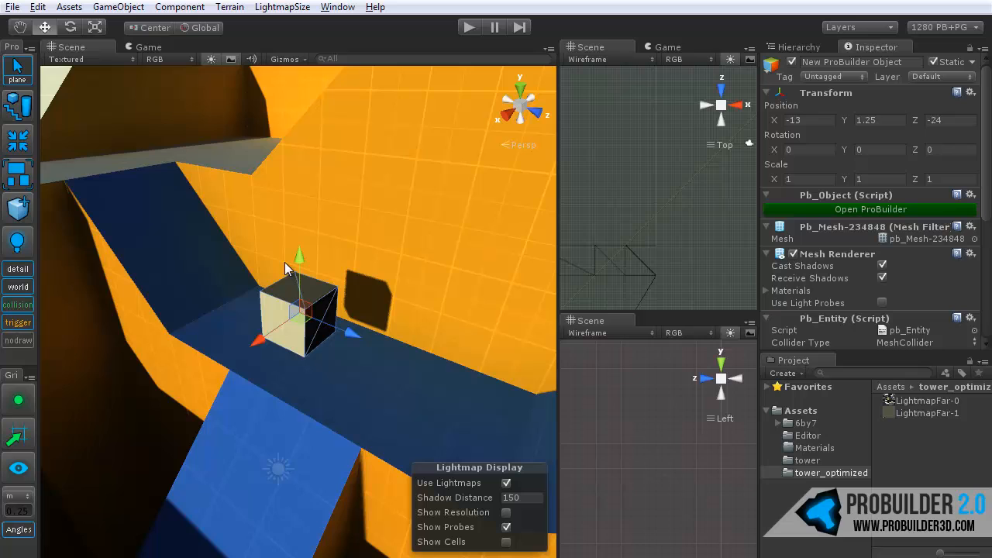
# - Stretch the cube into a long block over the stairs and orbit to check its fit
pyautogui.moveTo(287, 269); pyautogui.dragTo(380, 291)
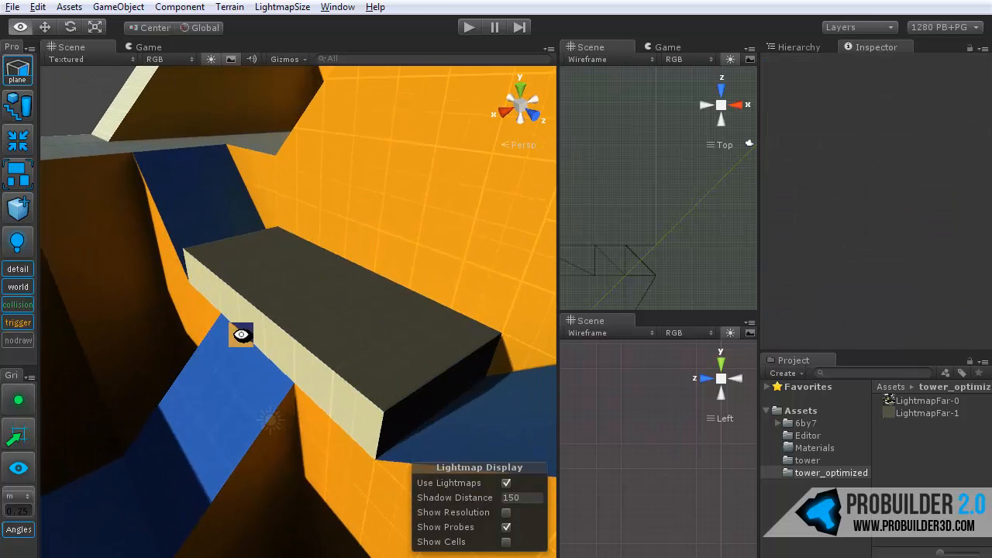
pyautogui.click(310, 271)
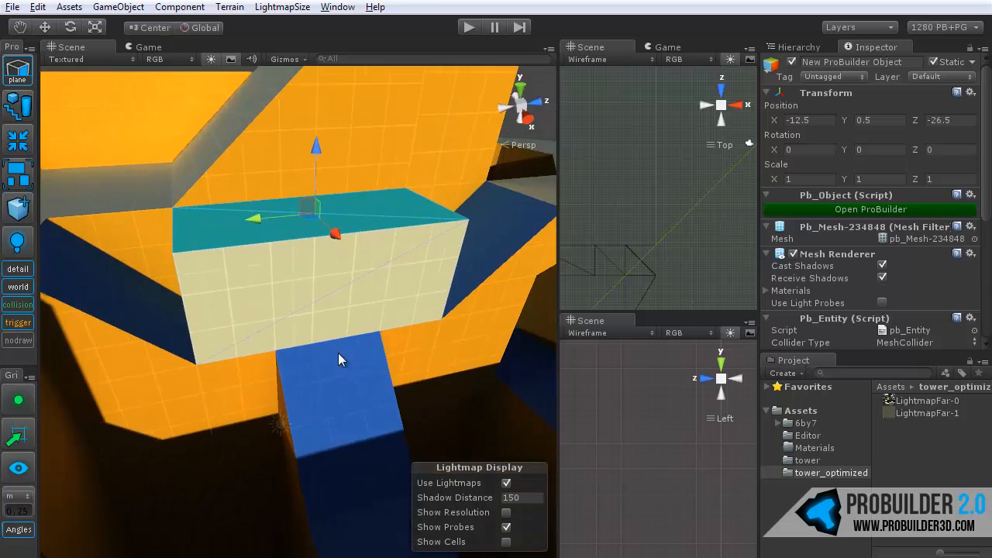
pyautogui.moveTo(341, 358); pyautogui.dragTo(386, 380)
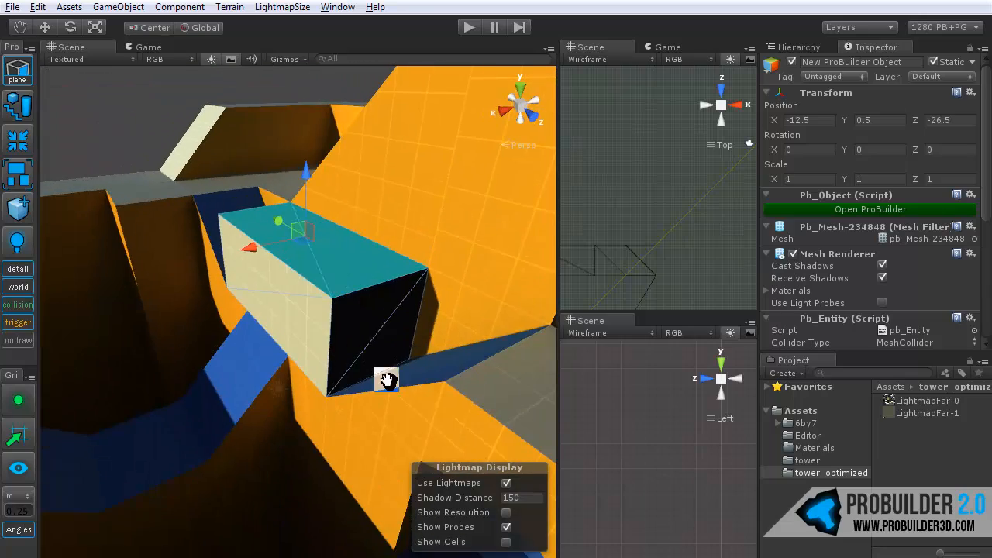
pyautogui.moveTo(387, 379); pyautogui.dragTo(310, 403)
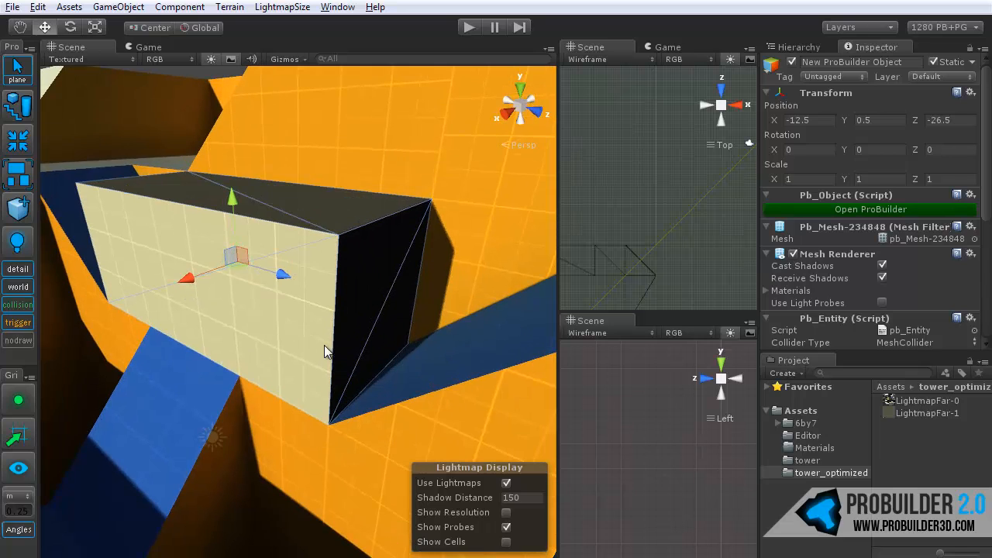
# - View the stair collision block from the side, then hide and re-show collision volumes
pyautogui.moveTo(326, 351); pyautogui.dragTo(341, 355)
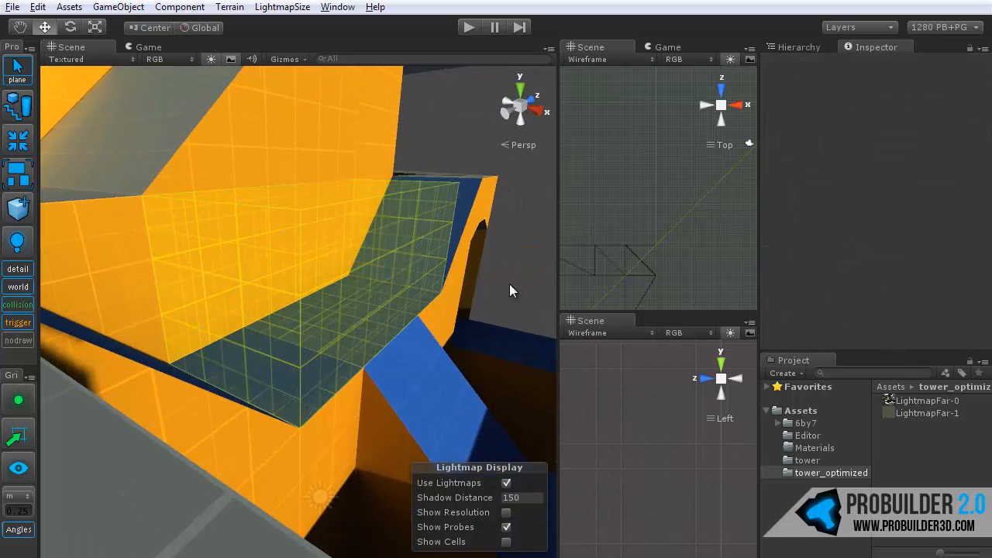
pyautogui.moveTo(510, 290); pyautogui.dragTo(380, 320)
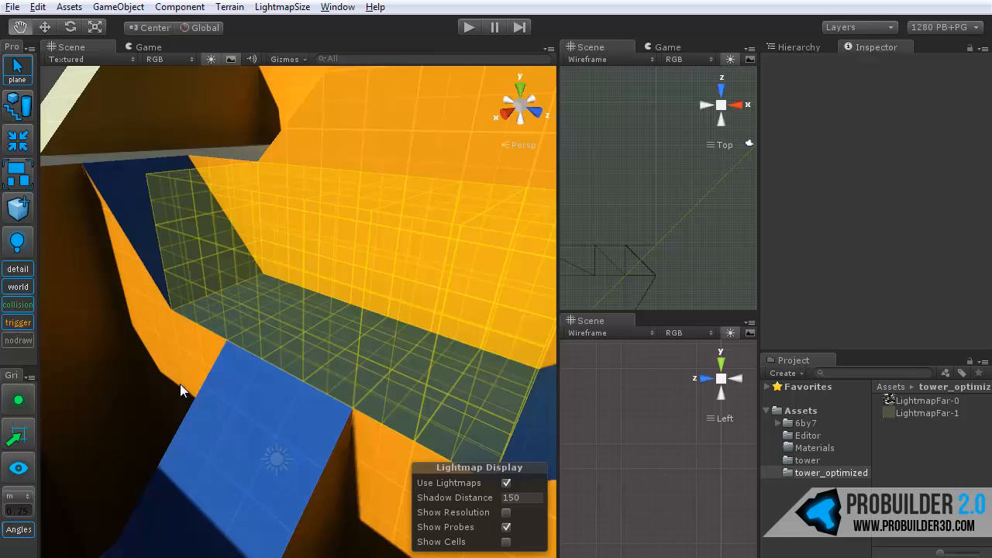
pyautogui.moveTo(182, 389); pyautogui.dragTo(78, 362)
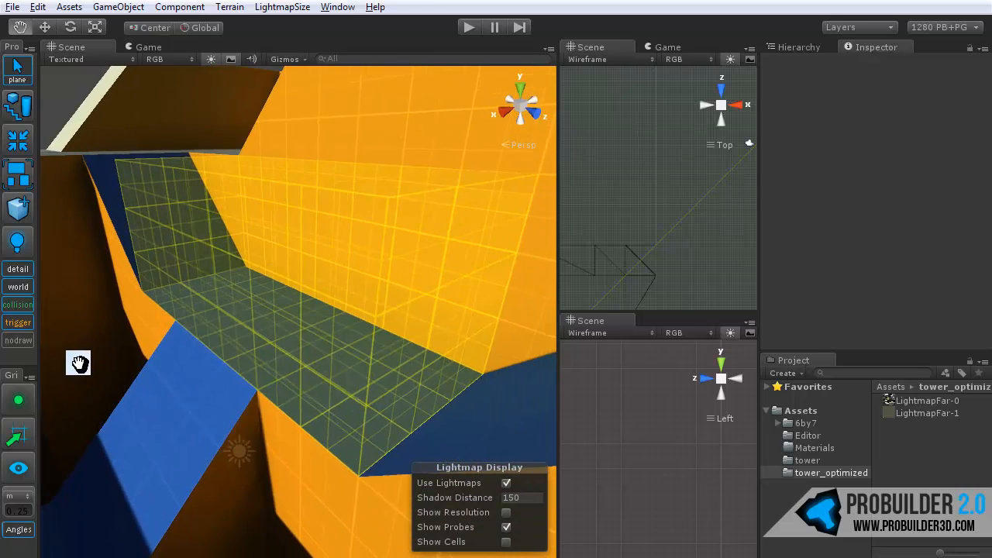
pyautogui.moveTo(78, 363); pyautogui.dragTo(155, 390)
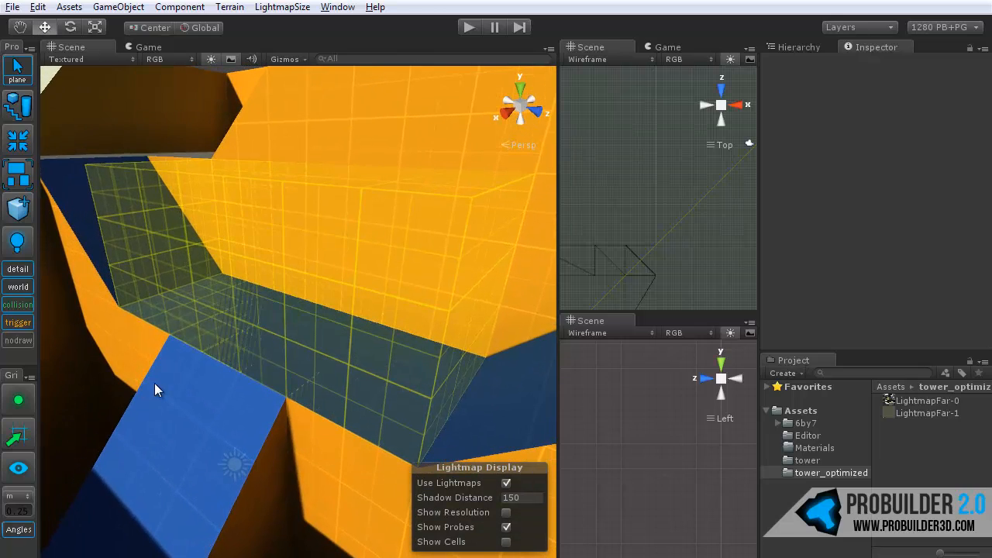
pyautogui.click(17, 322)
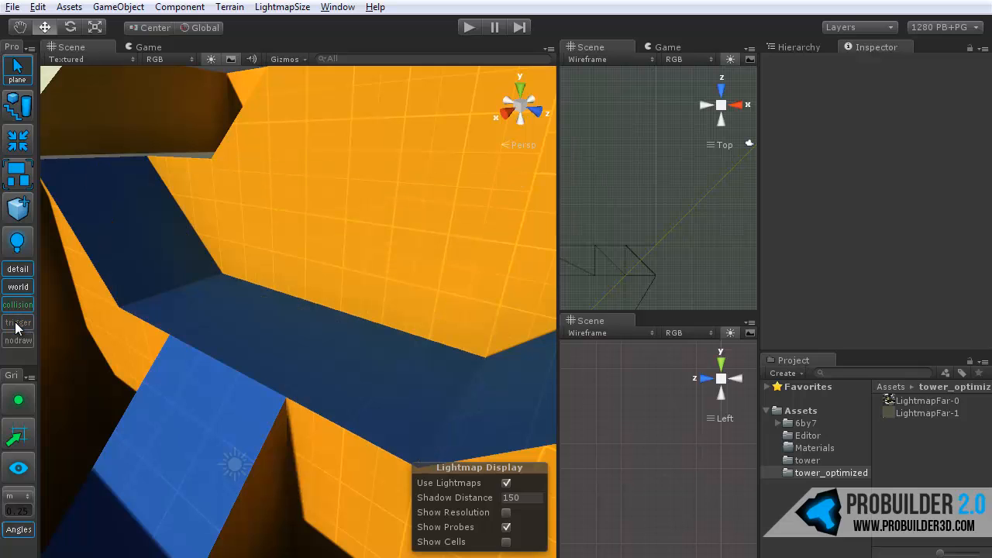
pyautogui.click(17, 322)
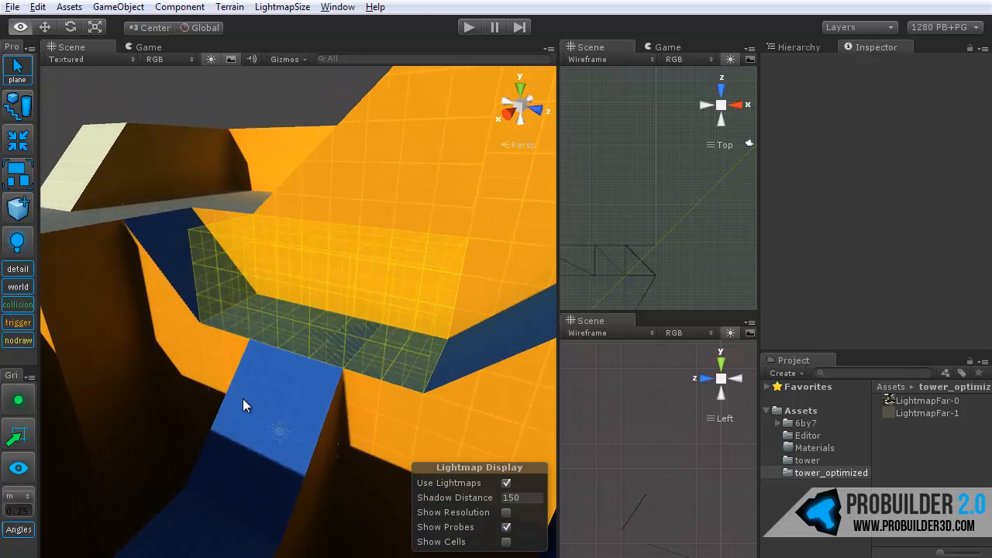
# - Switch to the Game view and enter play mode to test the tower
pyautogui.click(149, 47)
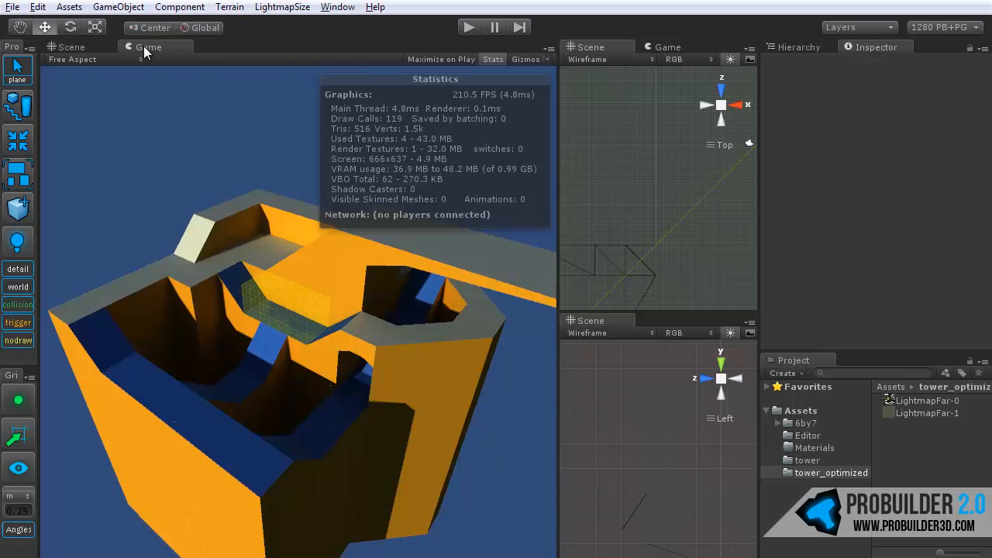
pyautogui.click(468, 27)
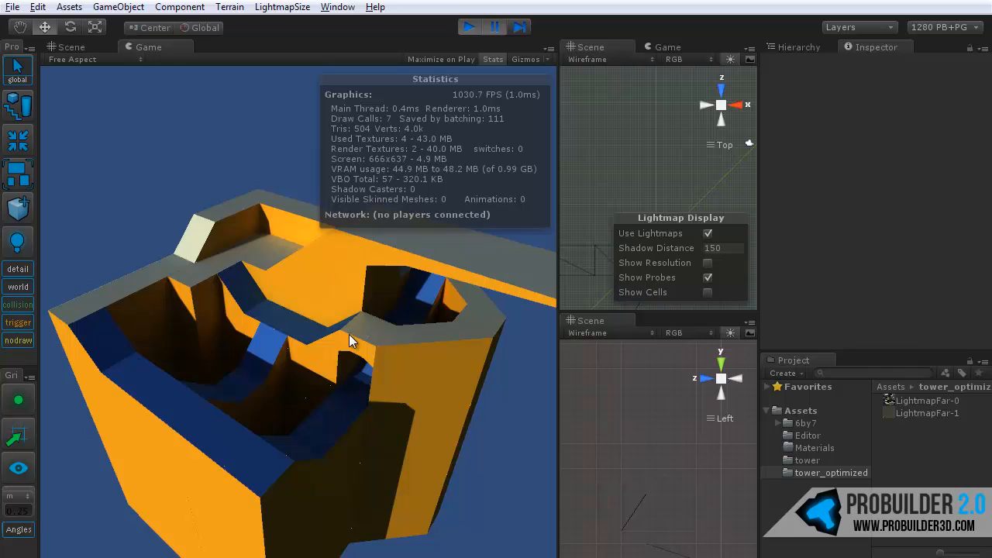
pyautogui.moveTo(487, 22)
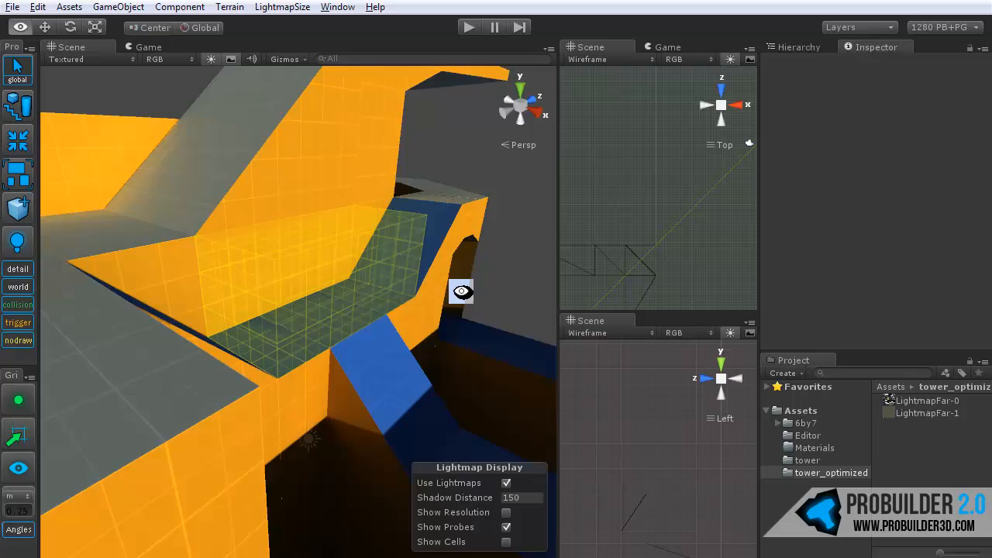
pyautogui.moveTo(461, 292); pyautogui.dragTo(271, 330)
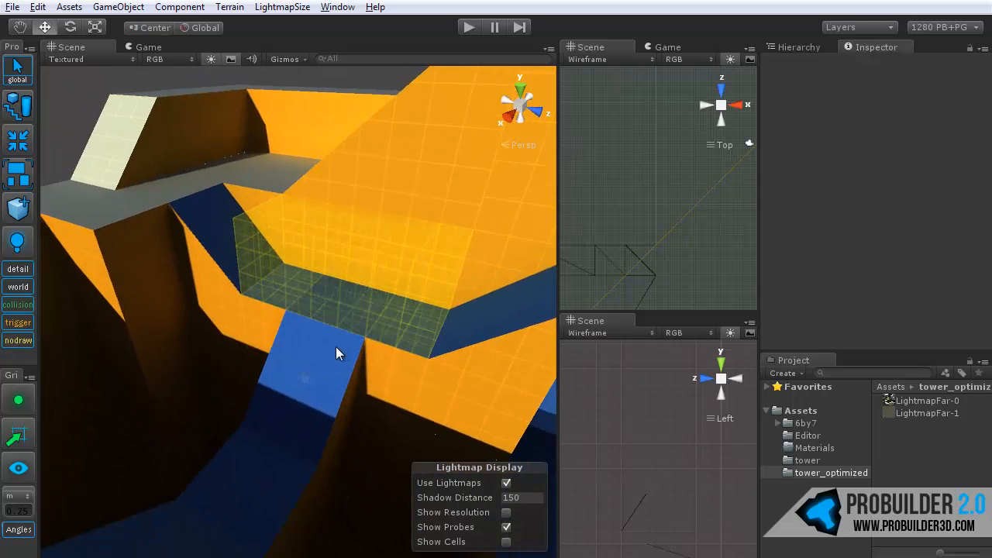
pyautogui.moveTo(337, 354); pyautogui.dragTo(304, 363)
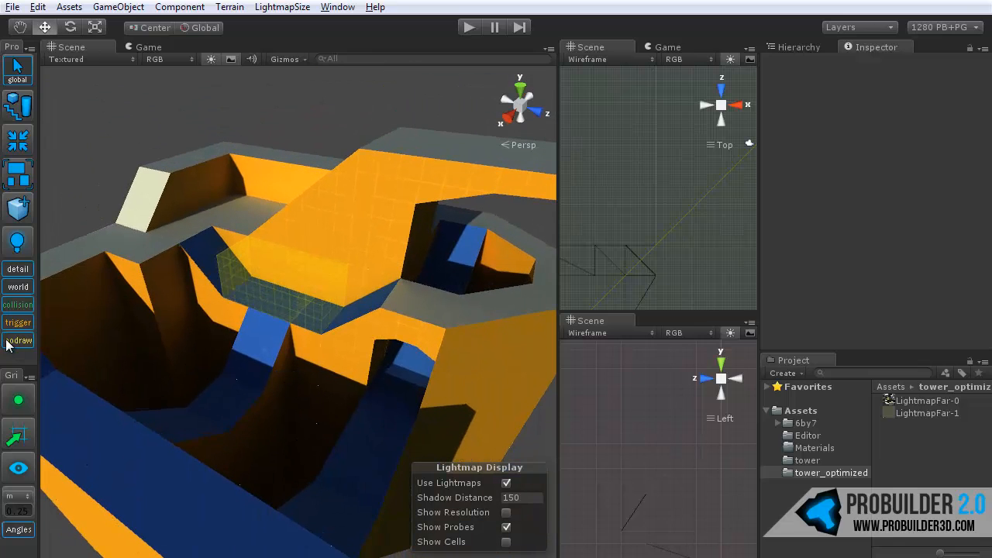
pyautogui.click(17, 322)
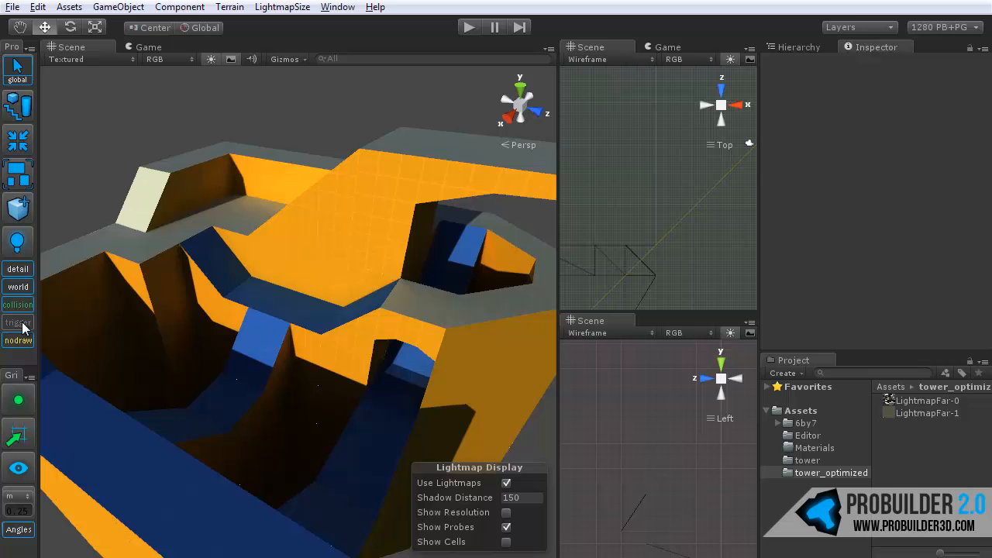
pyautogui.moveTo(310, 358)
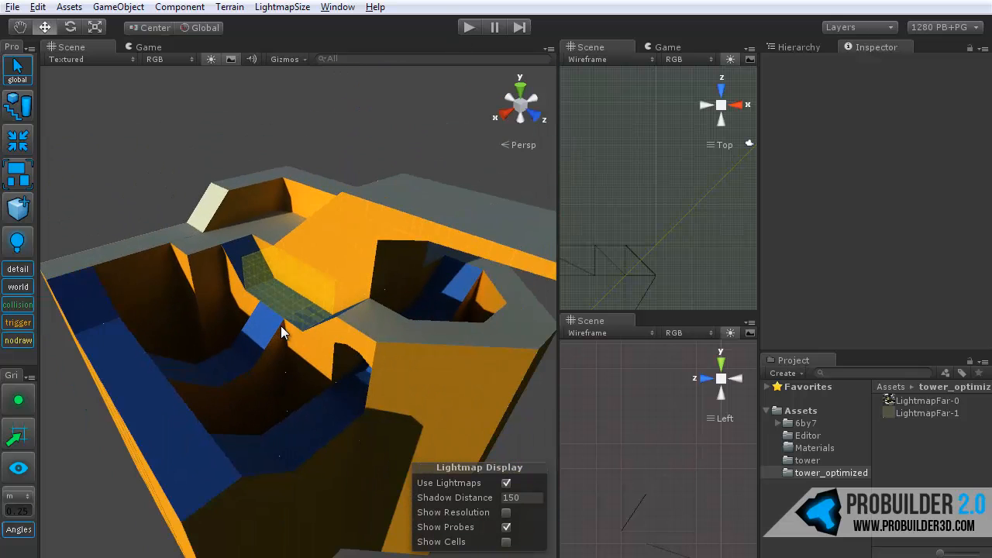
# - Zoom out on the tower and tilt the block's top into a slope along the stairs
pyautogui.moveTo(283, 334); pyautogui.dragTo(271, 290)
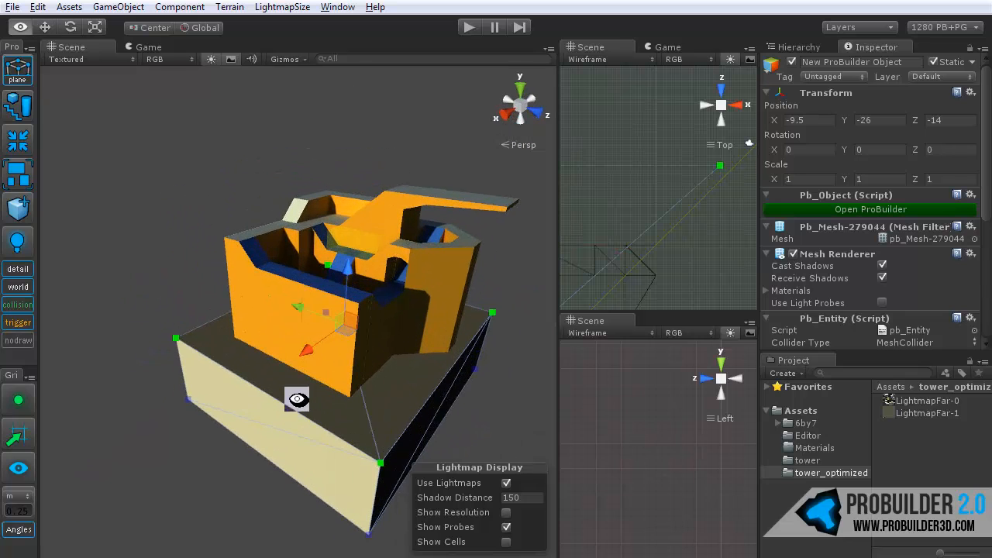
pyautogui.moveTo(297, 399); pyautogui.dragTo(171, 432)
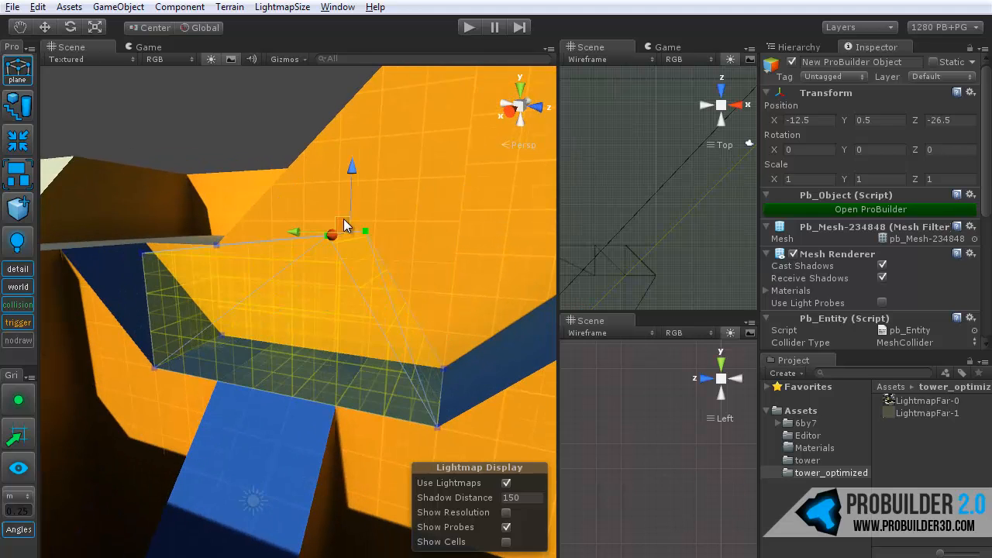
pyautogui.moveTo(345, 225); pyautogui.dragTo(202, 252)
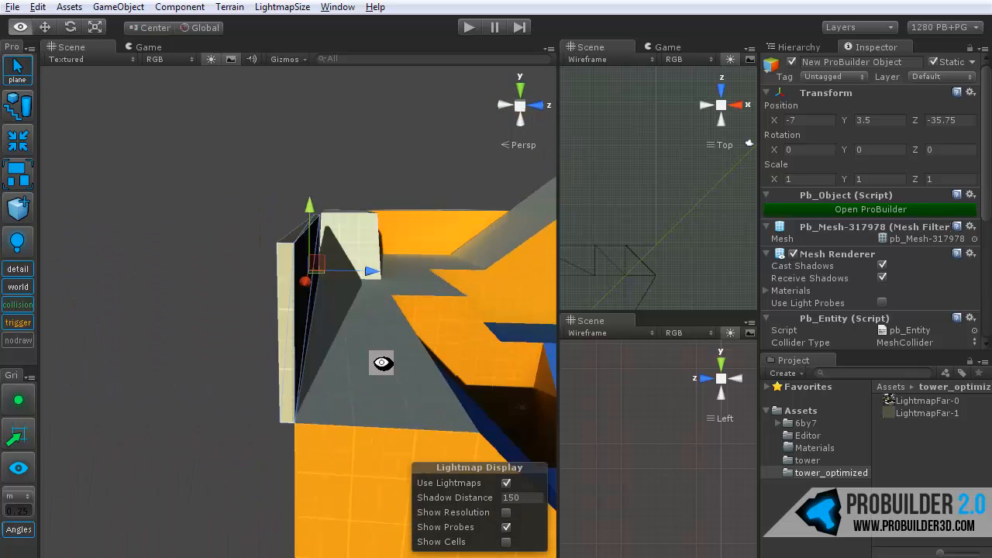
# - Stretch a block into a thin wall along the walkway edge beside the ramp, then play-test
pyautogui.click(118, 6)
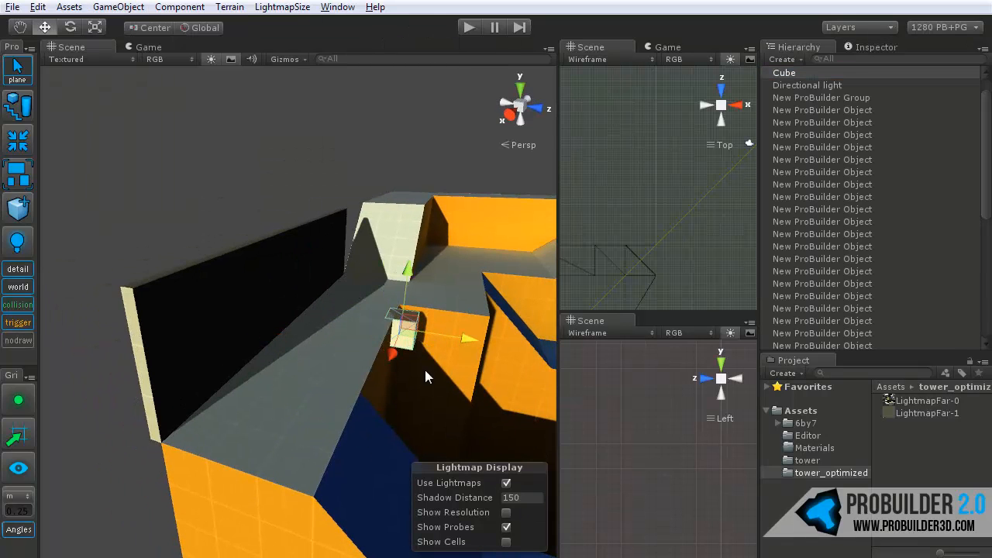
pyautogui.moveTo(426, 376); pyautogui.dragTo(395, 279)
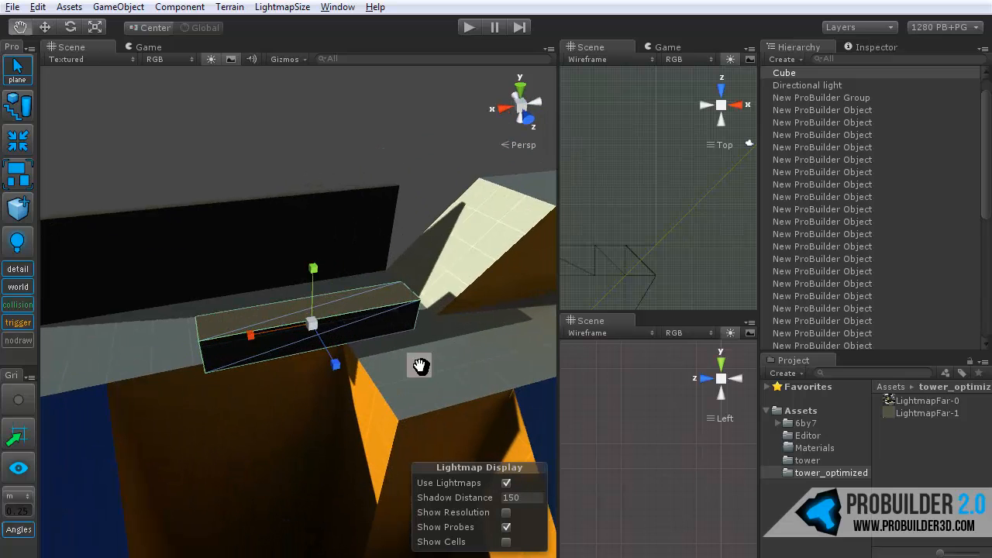
pyautogui.moveTo(421, 364); pyautogui.dragTo(326, 317)
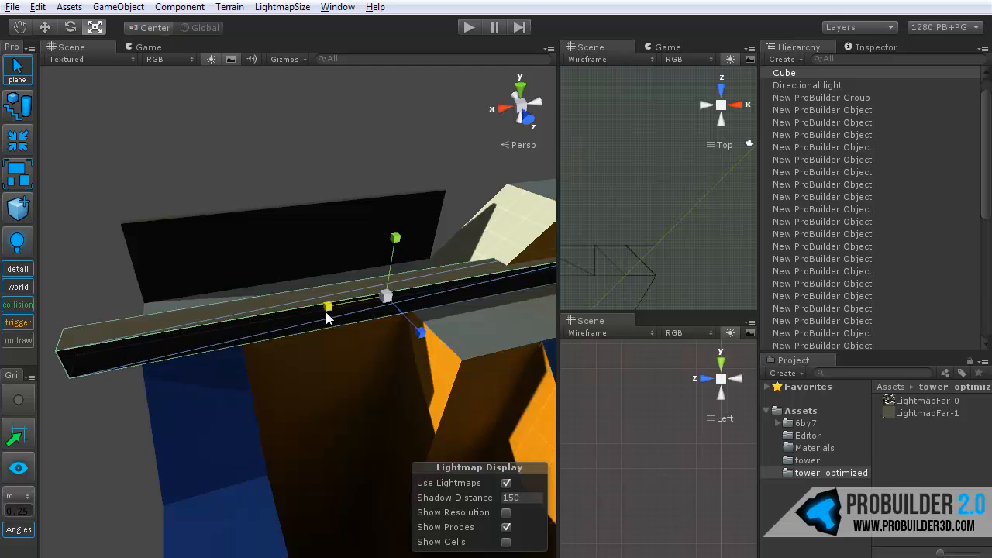
pyautogui.moveTo(325, 307); pyautogui.dragTo(407, 186)
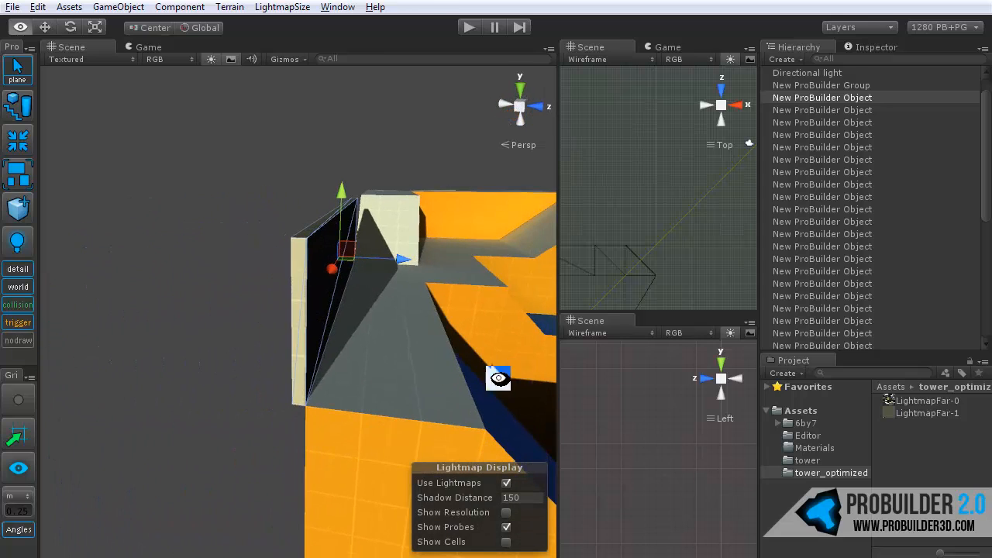
pyautogui.moveTo(496, 372); pyautogui.dragTo(403, 385)
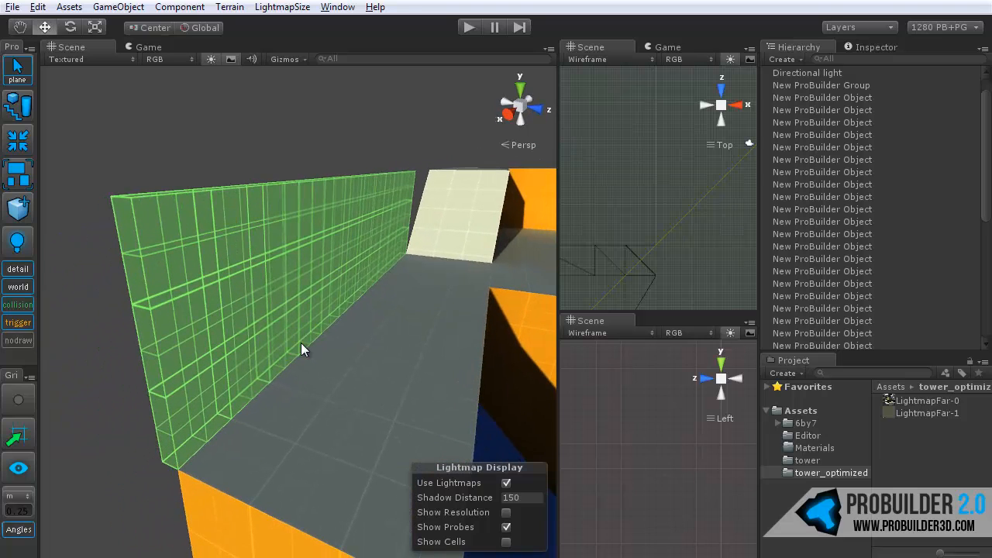
pyautogui.moveTo(307, 357)
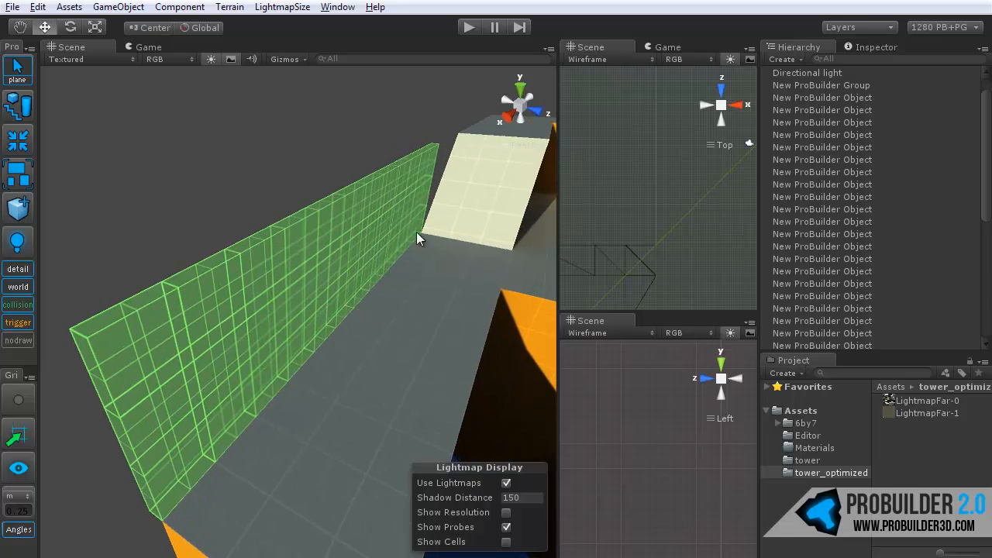
pyautogui.click(468, 26)
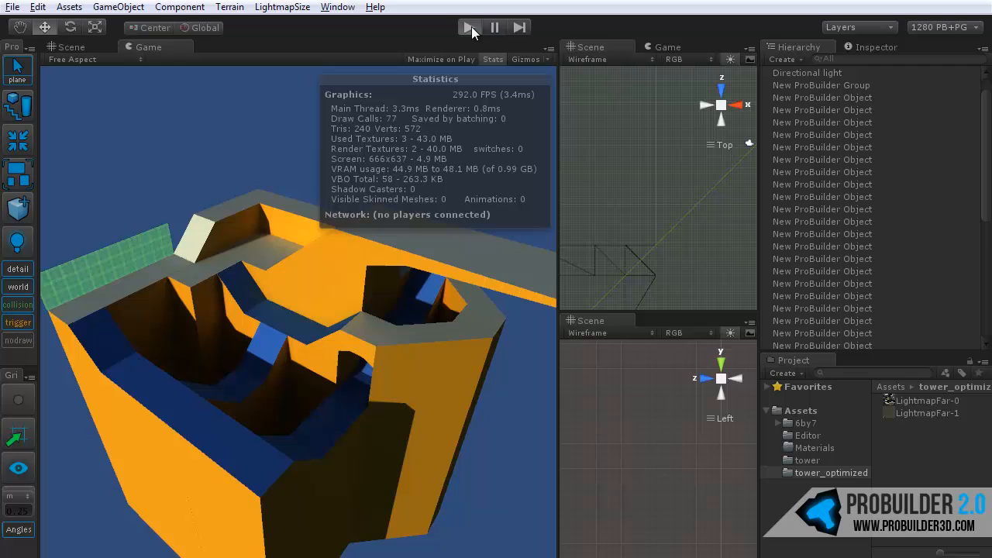
# - Stop play mode and open the ProBuilder Shape Tool with Stair selected
pyautogui.click(469, 27)
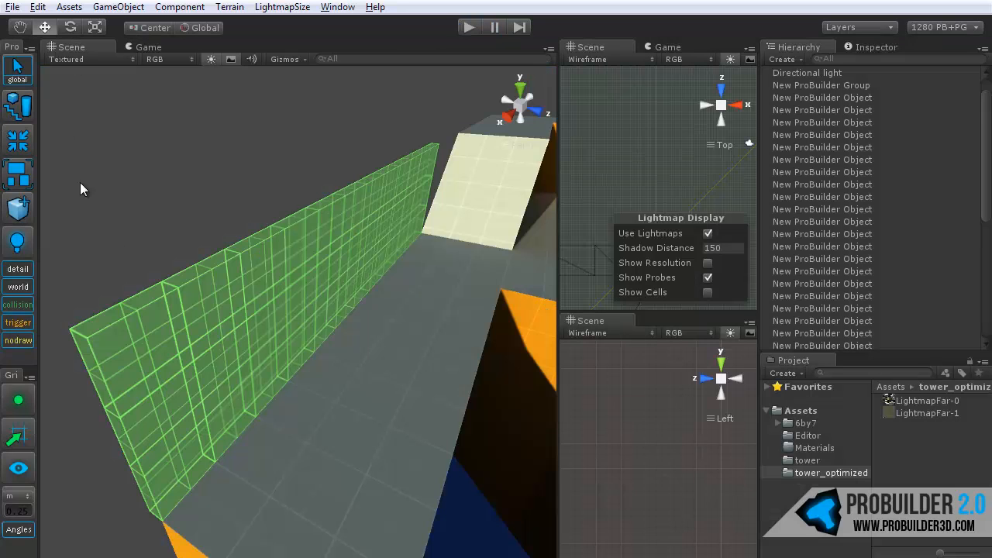
pyautogui.moveTo(23, 313)
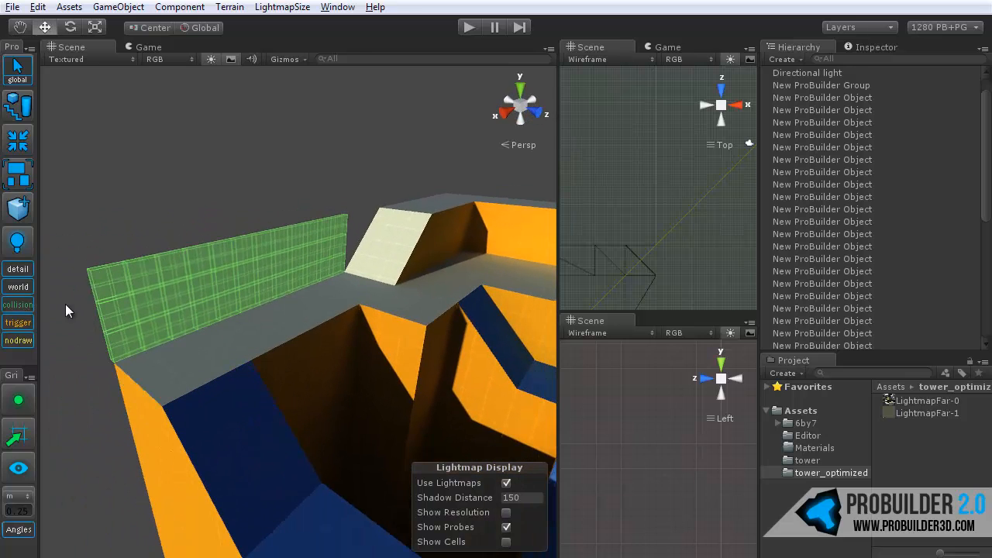
pyautogui.click(17, 304)
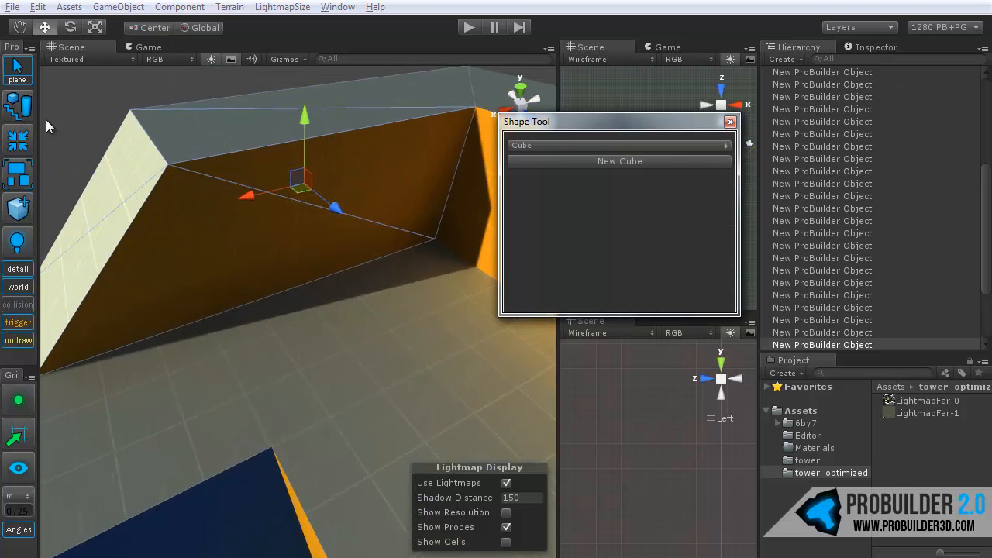
pyautogui.click(616, 145)
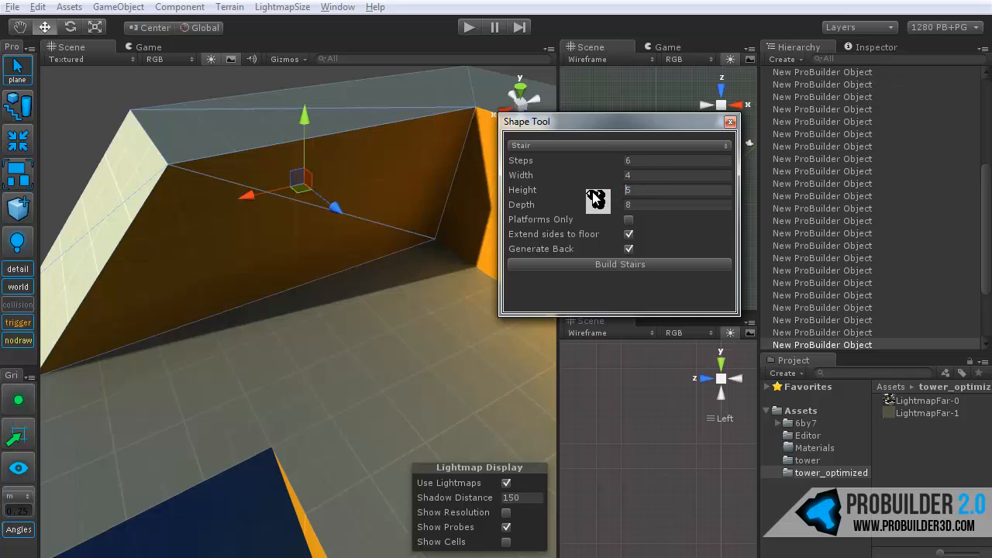
# - Enter the stair settings (typed 35) and build the twelve-step staircase
pyautogui.write('35')
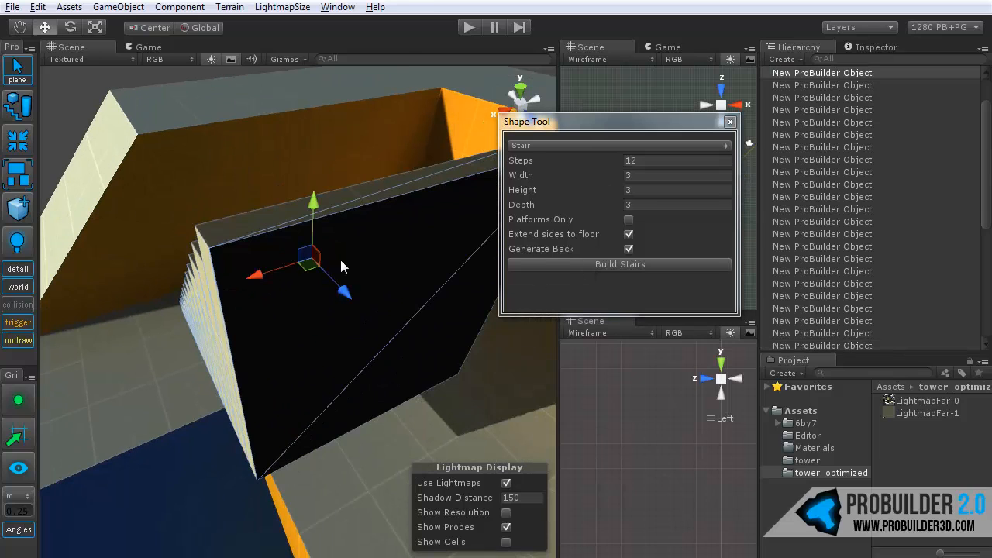
pyautogui.click(619, 264)
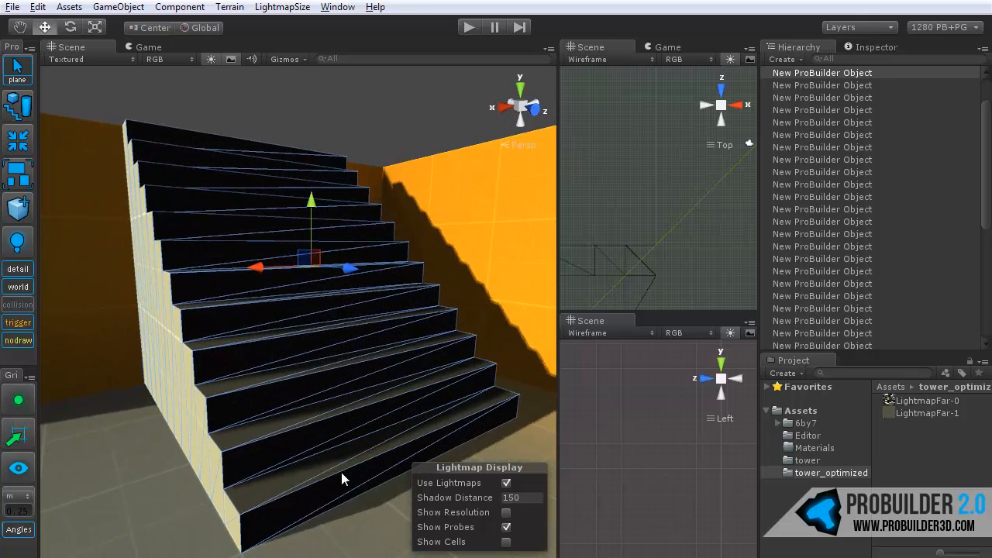
# - Move the staircase against the wall and shape a block into a collision ramp across its steps
pyautogui.moveTo(341, 271); pyautogui.dragTo(423, 333)
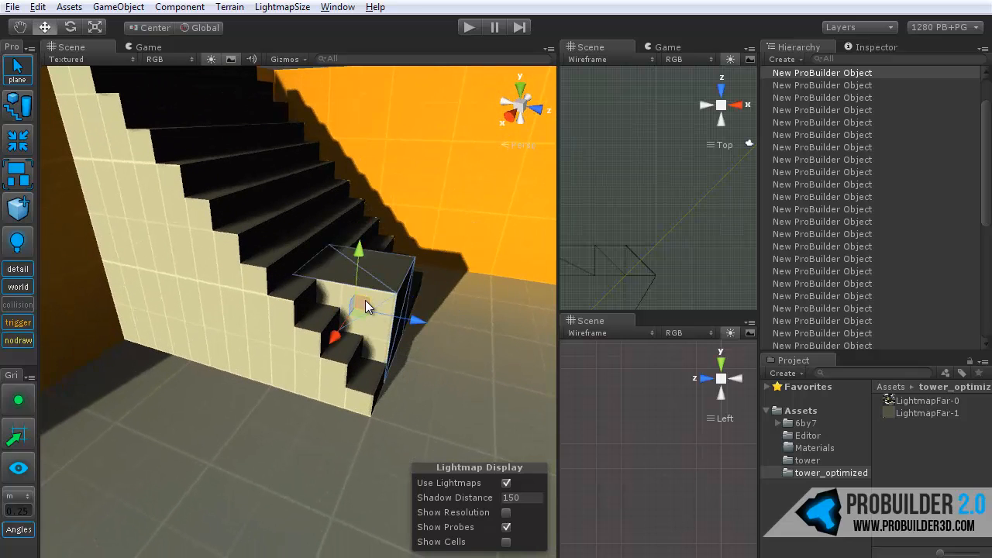
pyautogui.moveTo(368, 306); pyautogui.dragTo(318, 357)
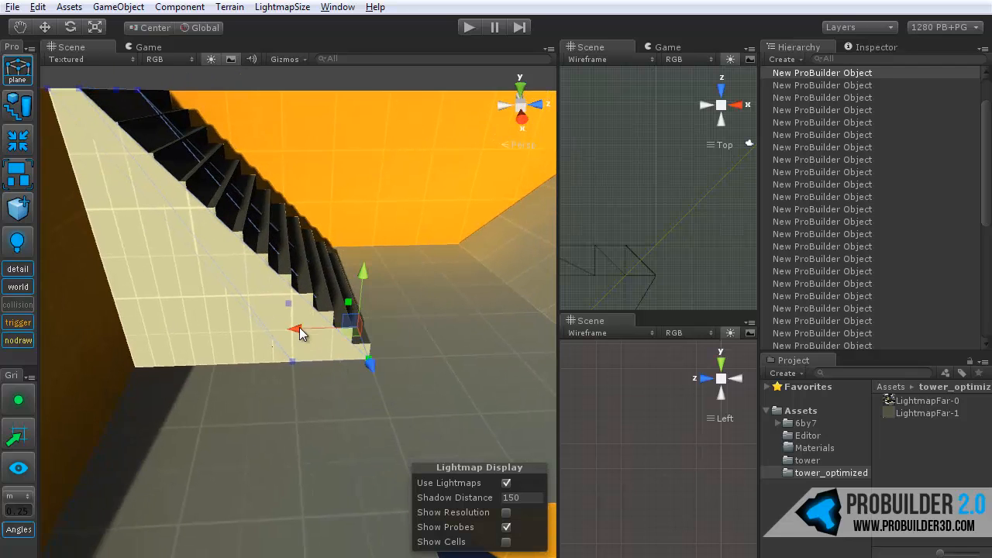
pyautogui.moveTo(303, 333); pyautogui.dragTo(316, 393)
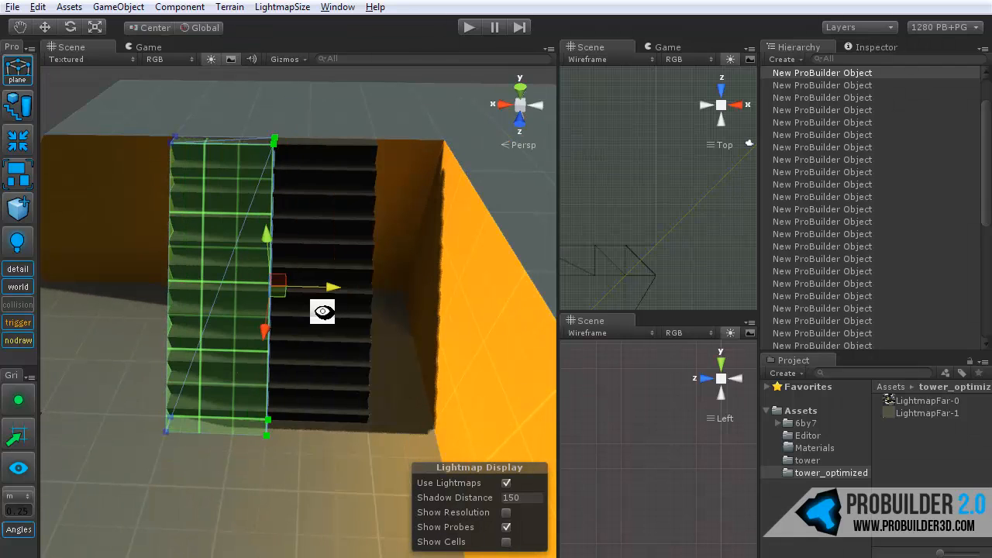
pyautogui.moveTo(324, 287); pyautogui.dragTo(425, 290)
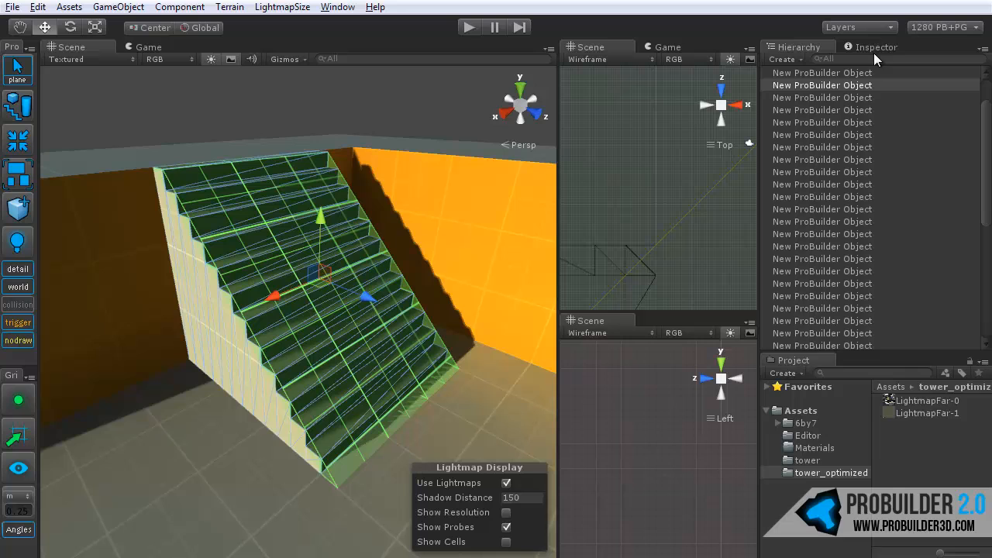
# - Show the collision ramp's components in the Inspector and orbit to view it from another angle
pyautogui.click(822, 73)
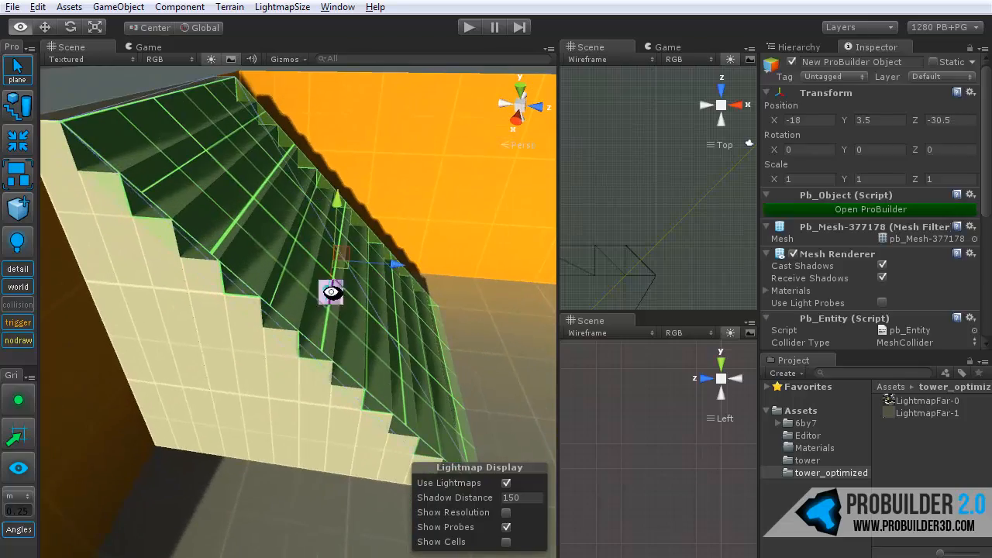
pyautogui.moveTo(333, 290); pyautogui.dragTo(465, 370)
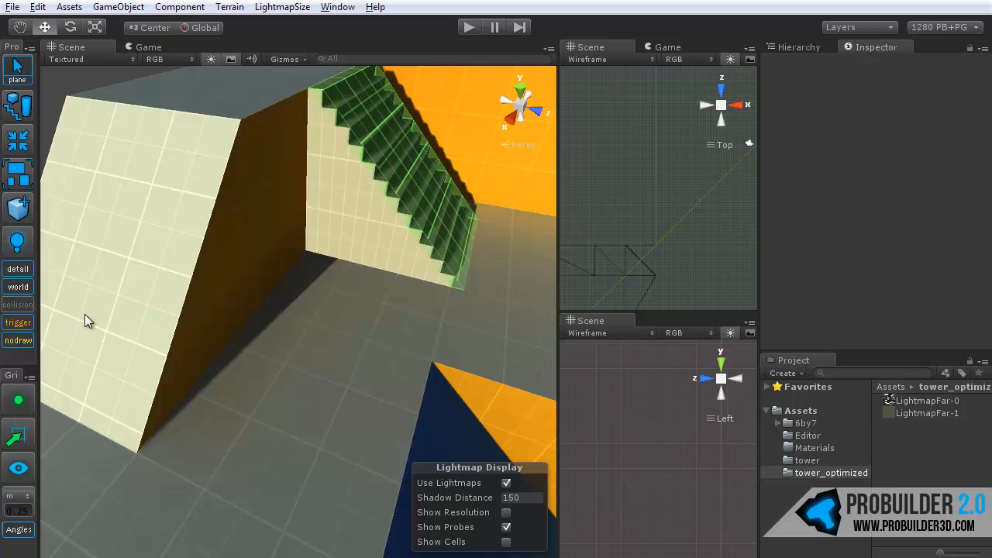
# - Create a ProBuilder cube and drag it toward the door pillars beside the staircase
pyautogui.click(297, 303)
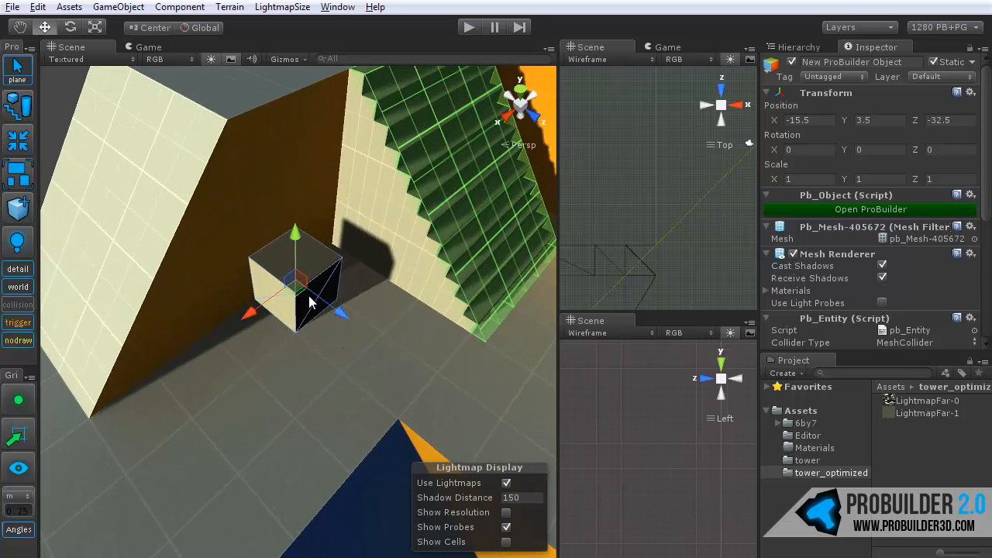
pyautogui.moveTo(306, 302); pyautogui.dragTo(194, 372)
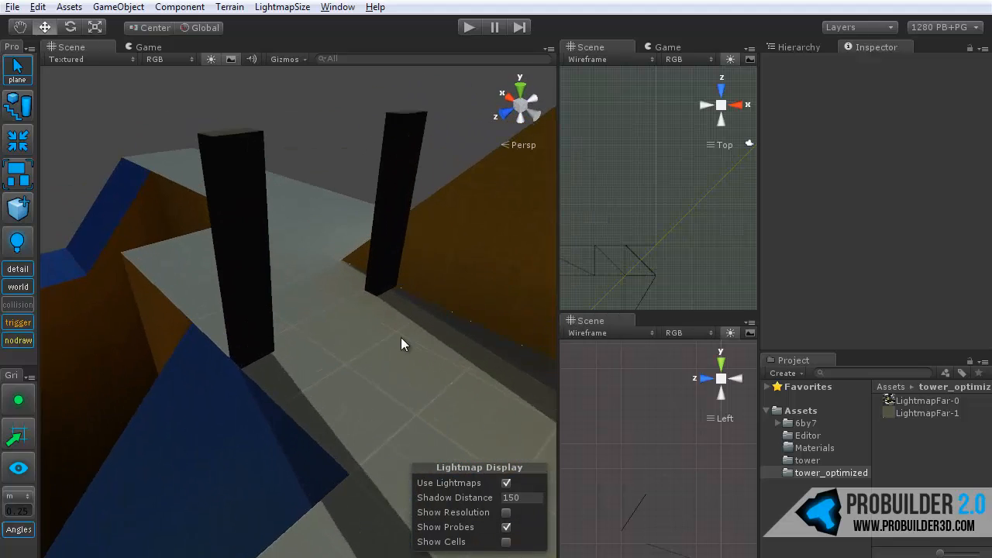
# - Fly the scene view in close to the base of the door pillar
pyautogui.moveTo(403, 344); pyautogui.dragTo(393, 348)
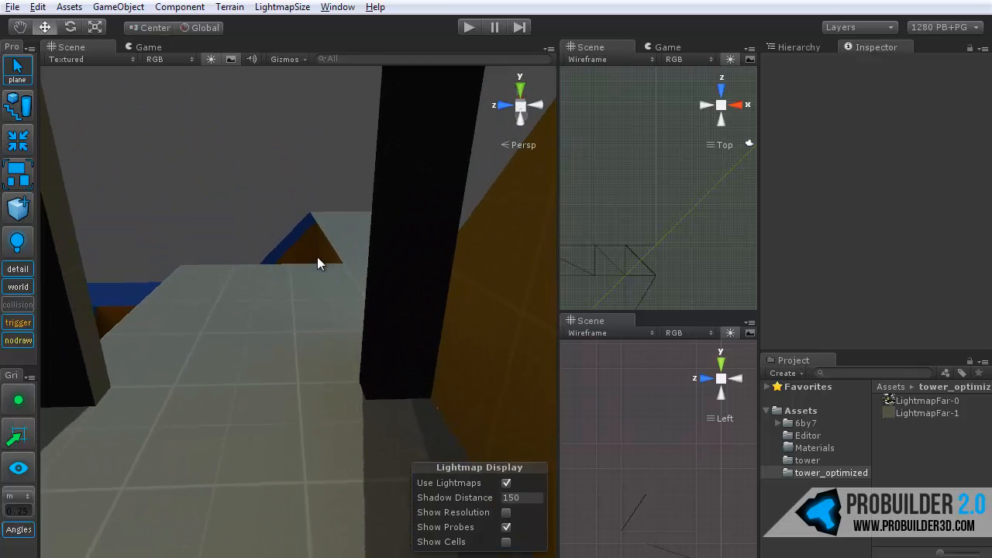
pyautogui.moveTo(322, 264); pyautogui.dragTo(289, 389)
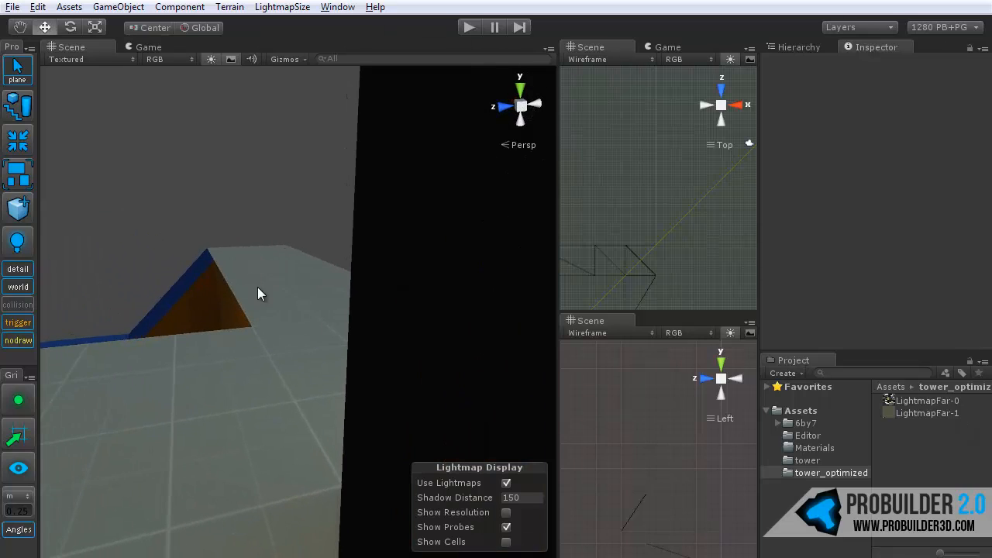
pyautogui.moveTo(259, 293); pyautogui.dragTo(434, 364)
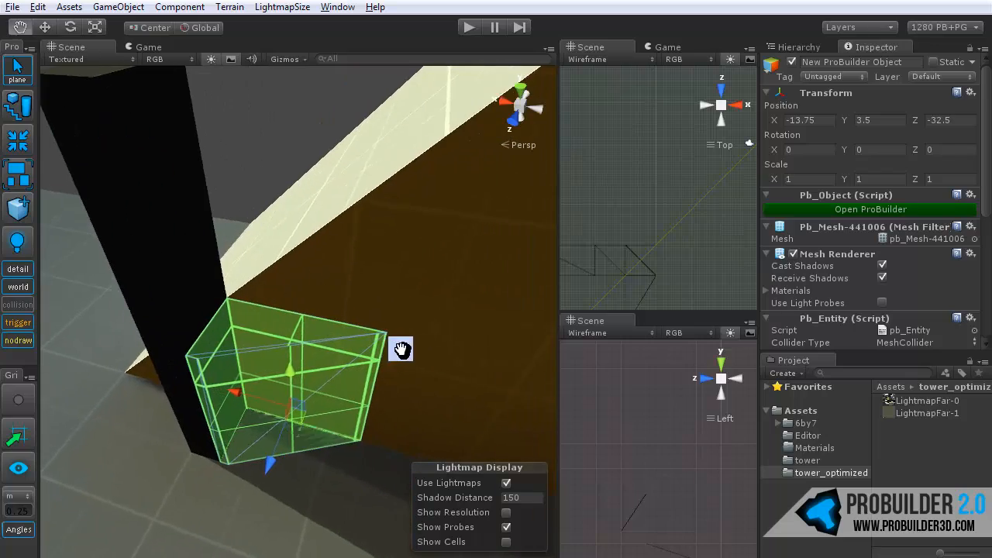
pyautogui.moveTo(400, 349); pyautogui.dragTo(328, 350)
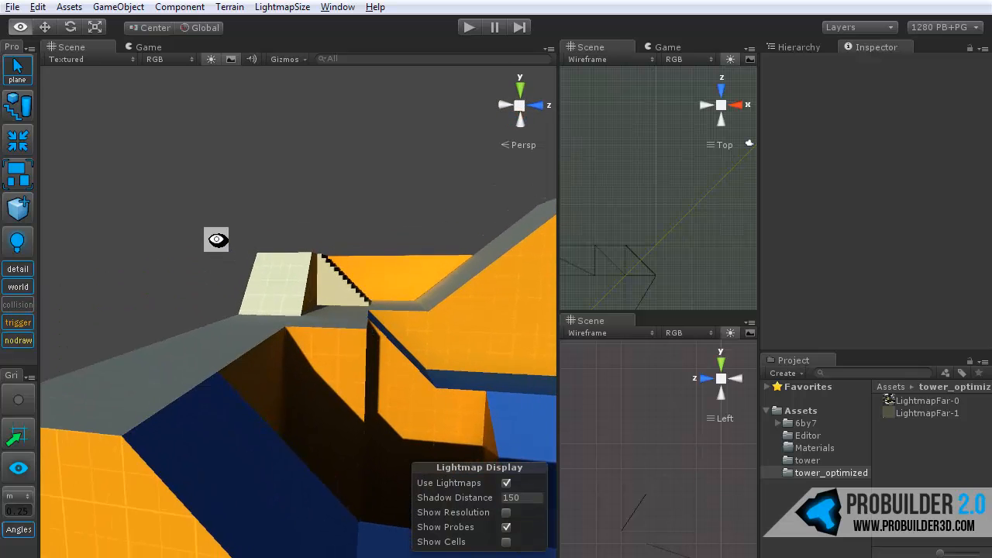
pyautogui.moveTo(216, 240); pyautogui.dragTo(372, 370)
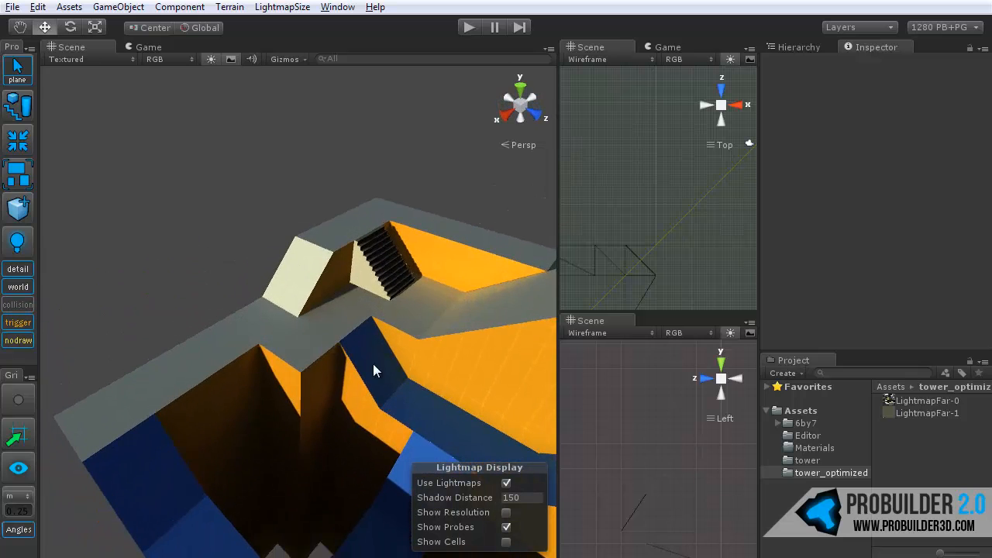